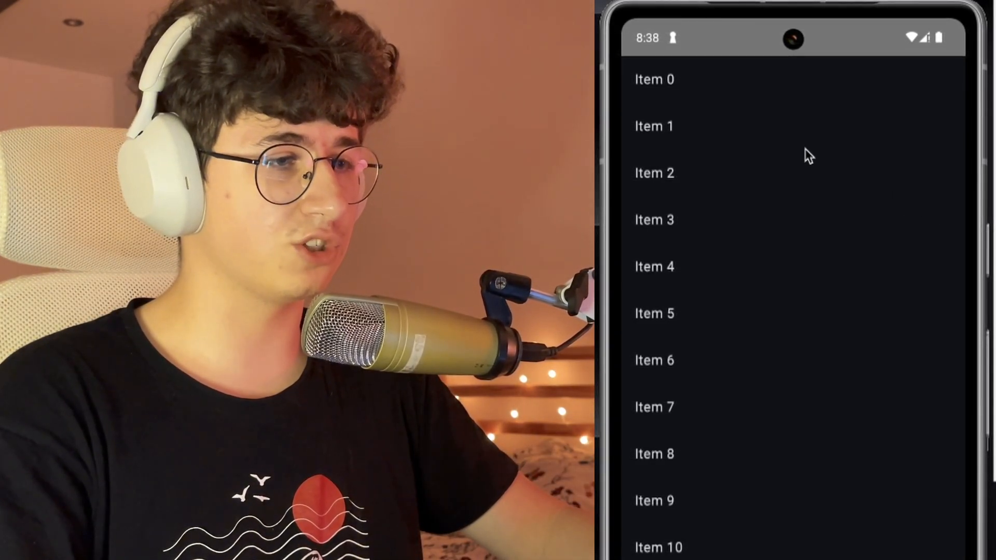
mouse_move(838, 134)
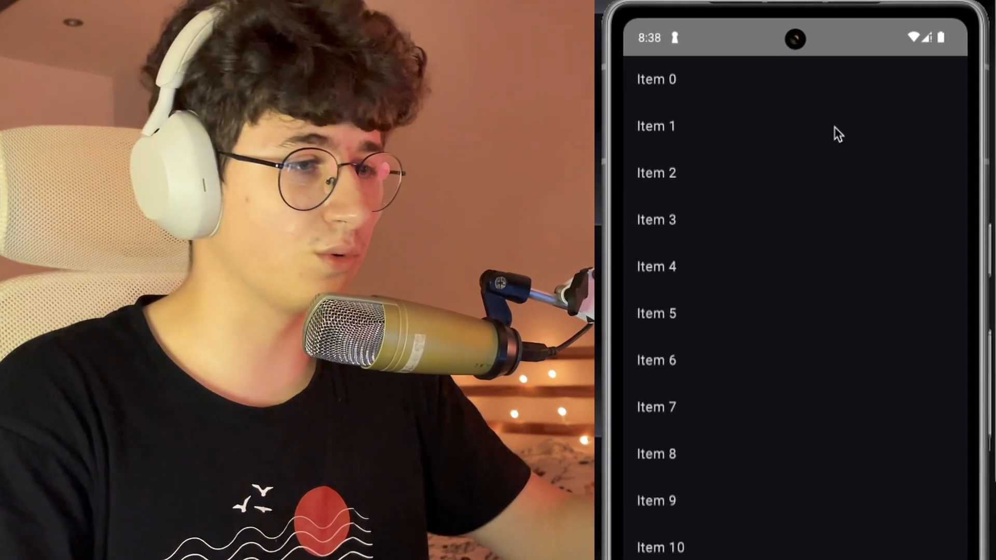
mouse_move(794, 321)
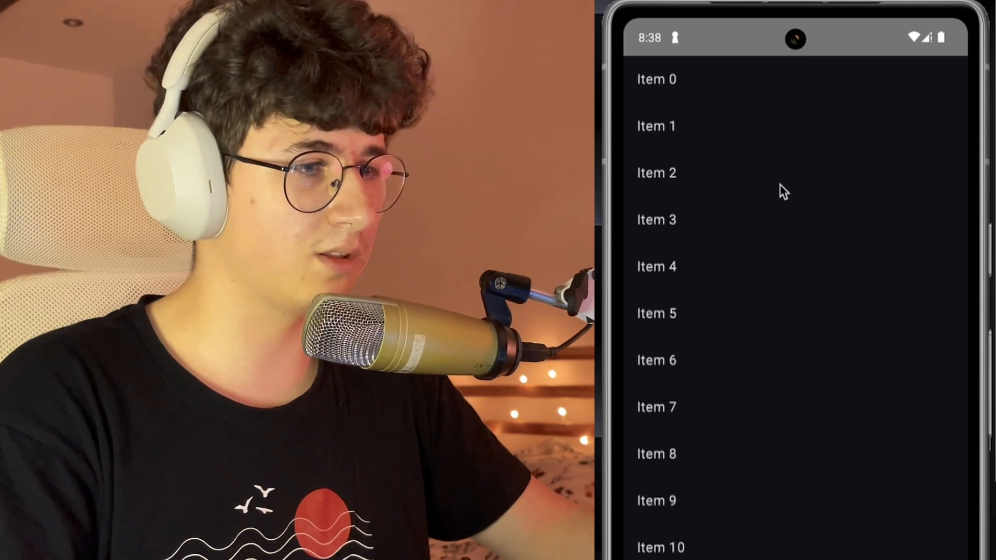
mouse_move(865, 134)
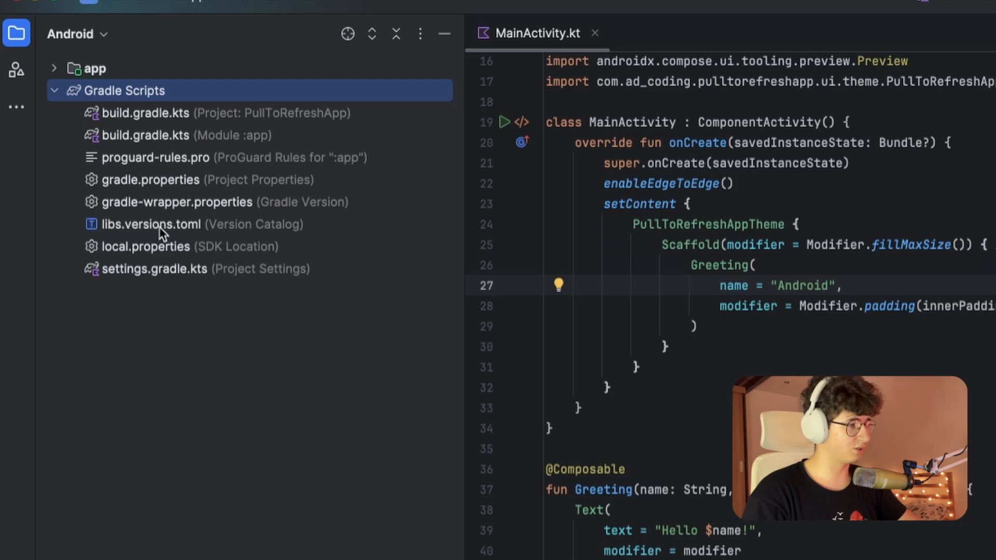
Add material3 = "1.4.0-alpha01" under [versions] in libs.versions.toml
double_click(151, 224)
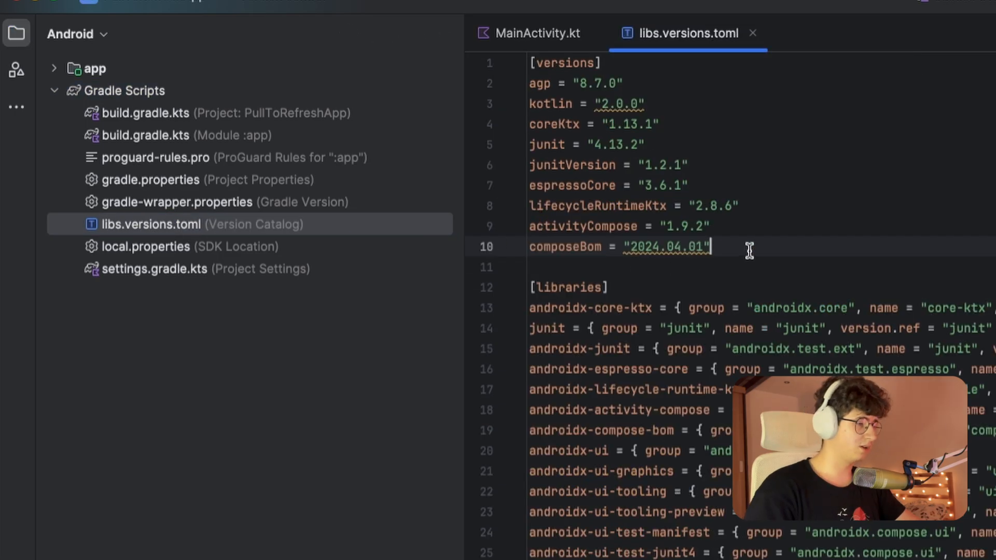
text(mate)
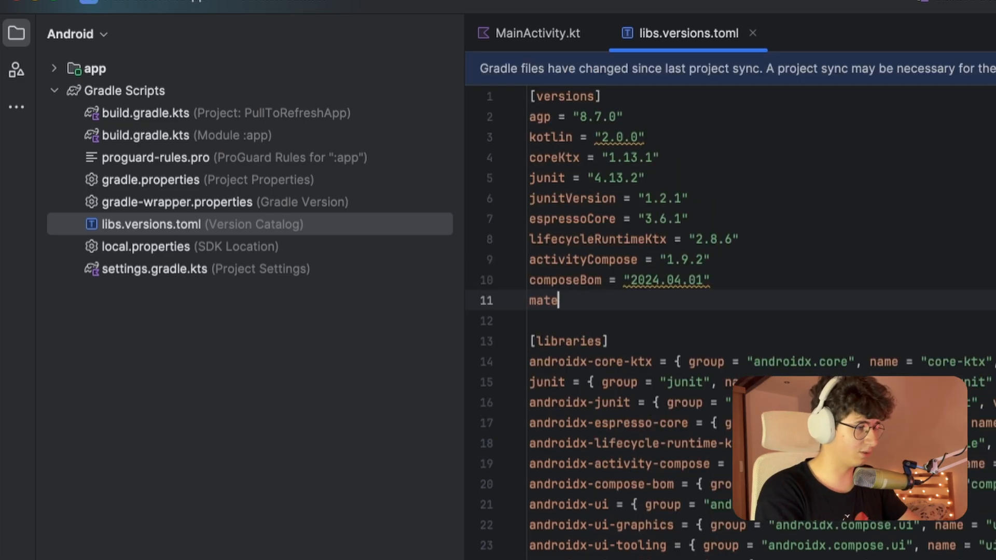
text(rial3 =)
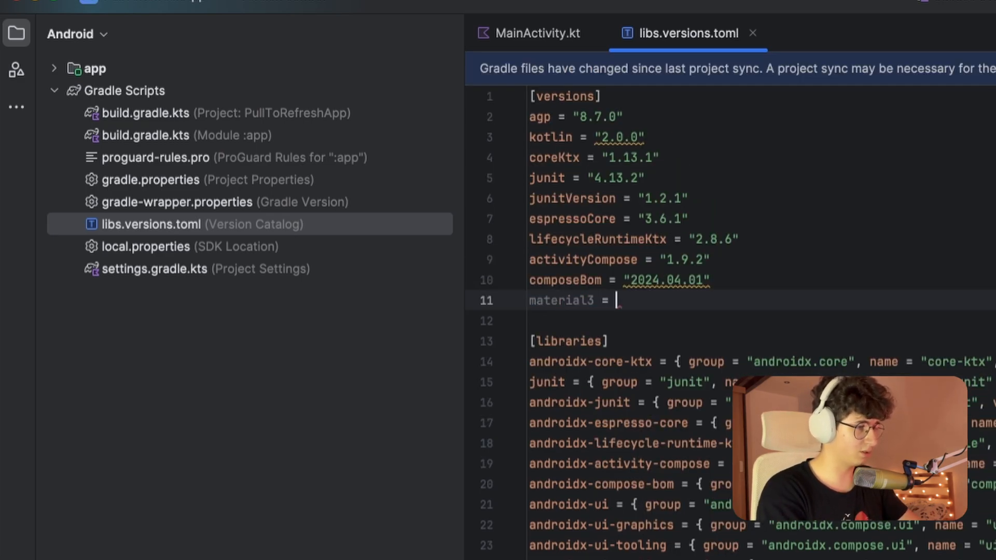
text("1.4.0-alpha01")
text(androidx-material3 = { group = "androidx.compose.material3", name = "material3" )
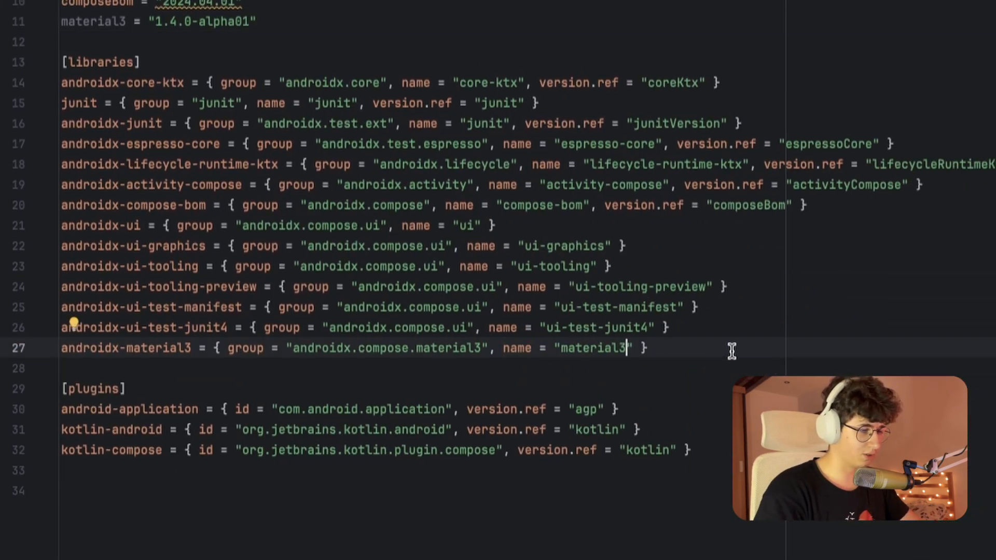
Add the androidx-material3 library entry with version.ref = "material3"
text(, version.ref = ")
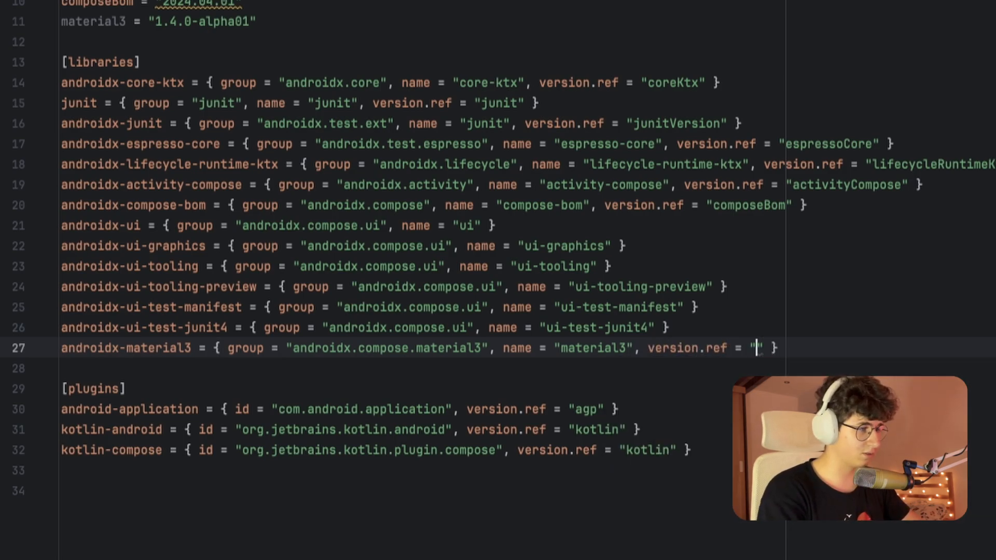
text(material3)
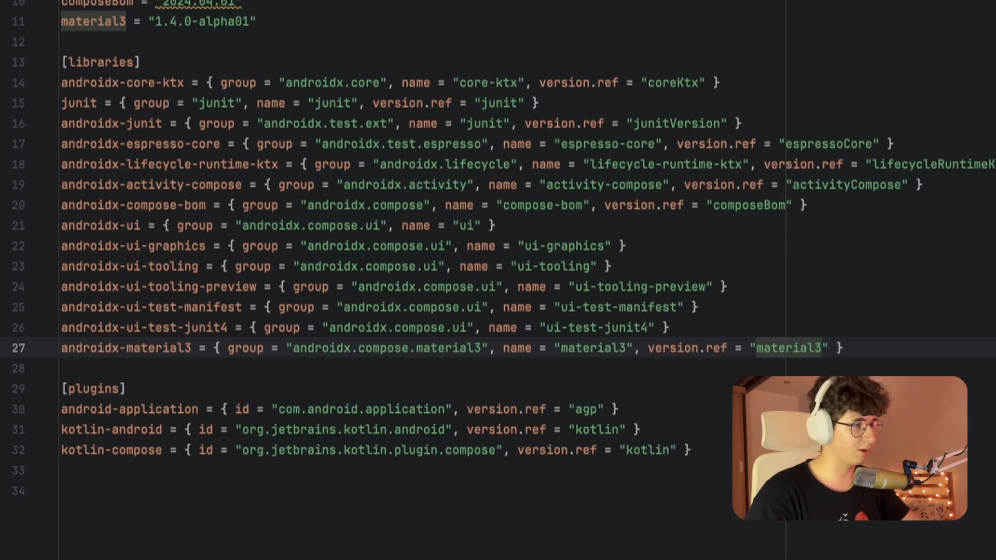
click(64, 7)
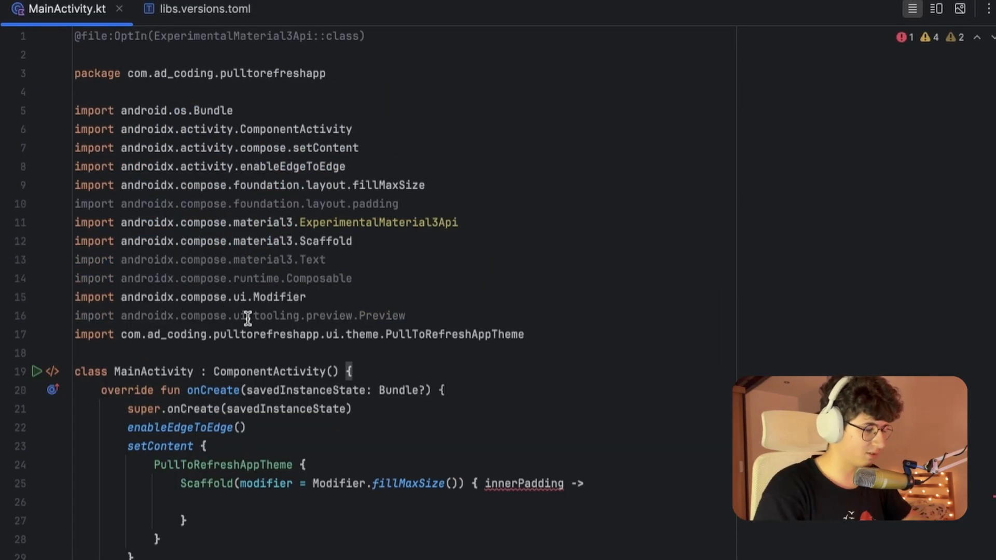
Fold imports, swap the Scaffold for PullToRefreshBox, and start declaring val refreshState = remember…
click(65, 110)
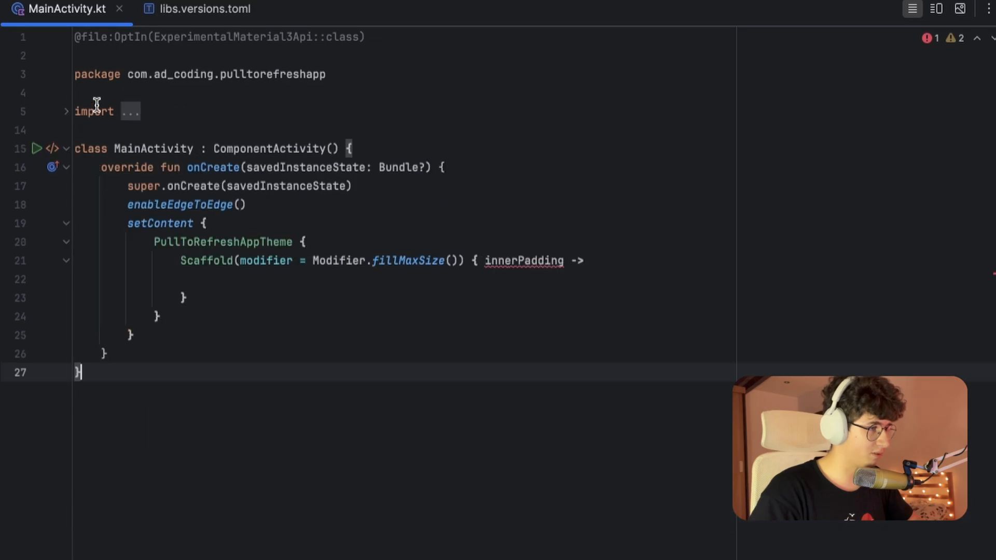
click(209, 279)
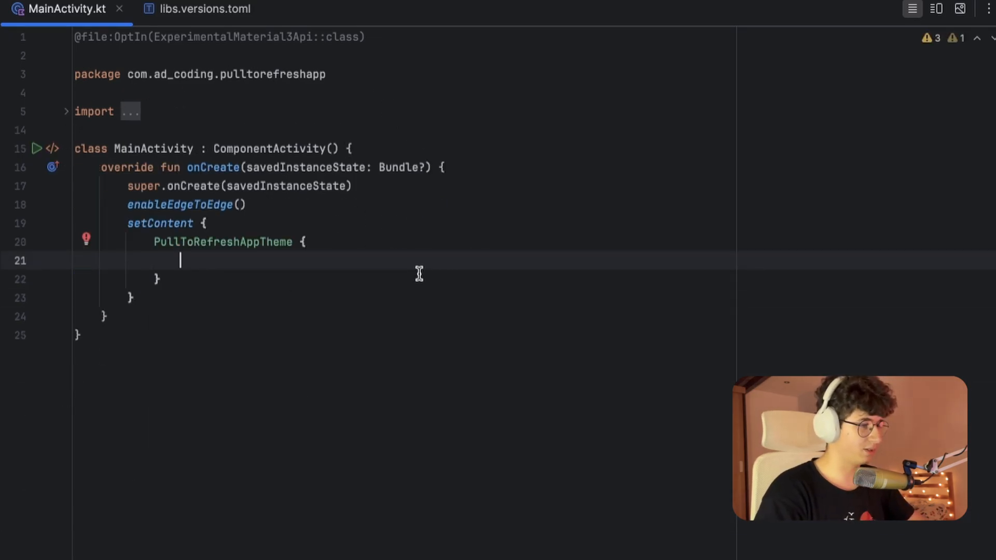
text(PullToRefreshBox() {)
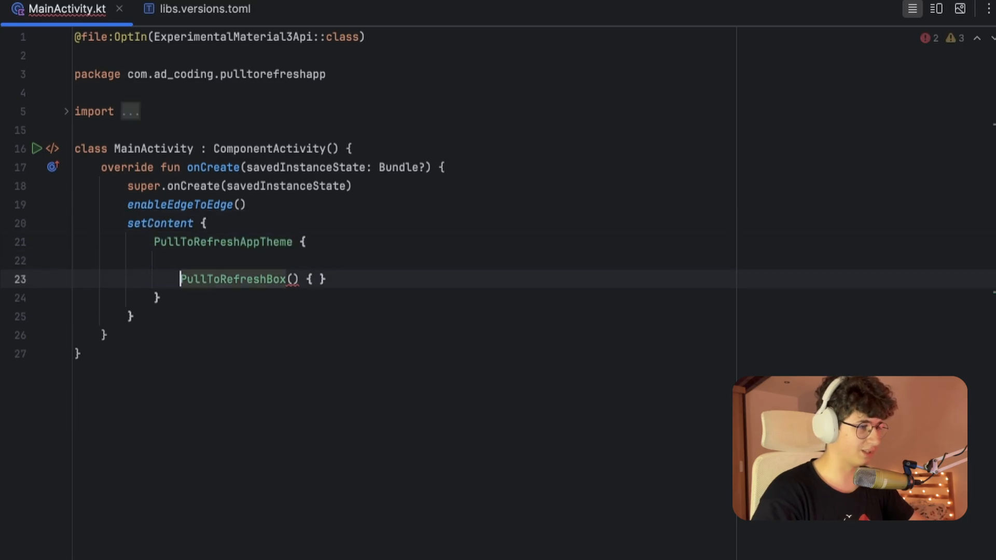
text(val)
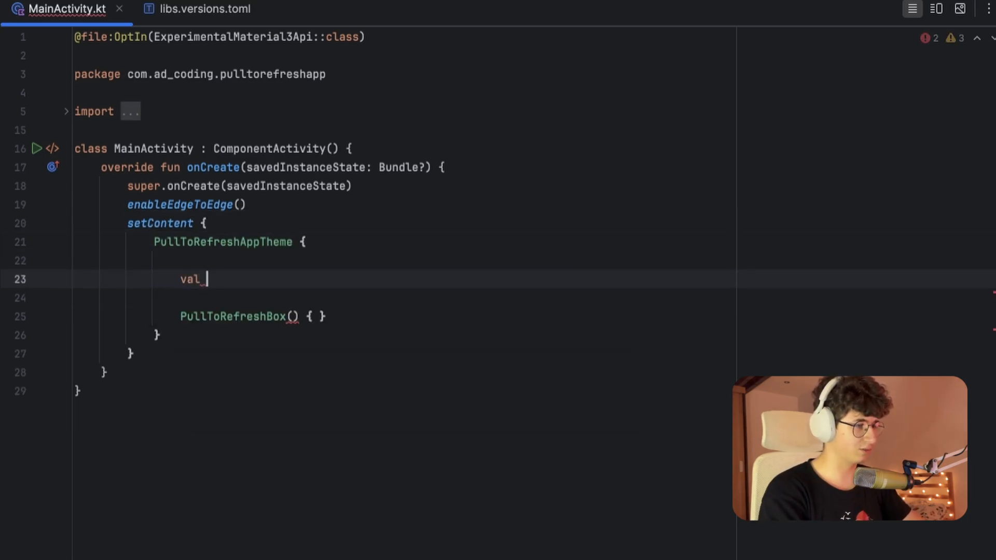
text(refreshState =)
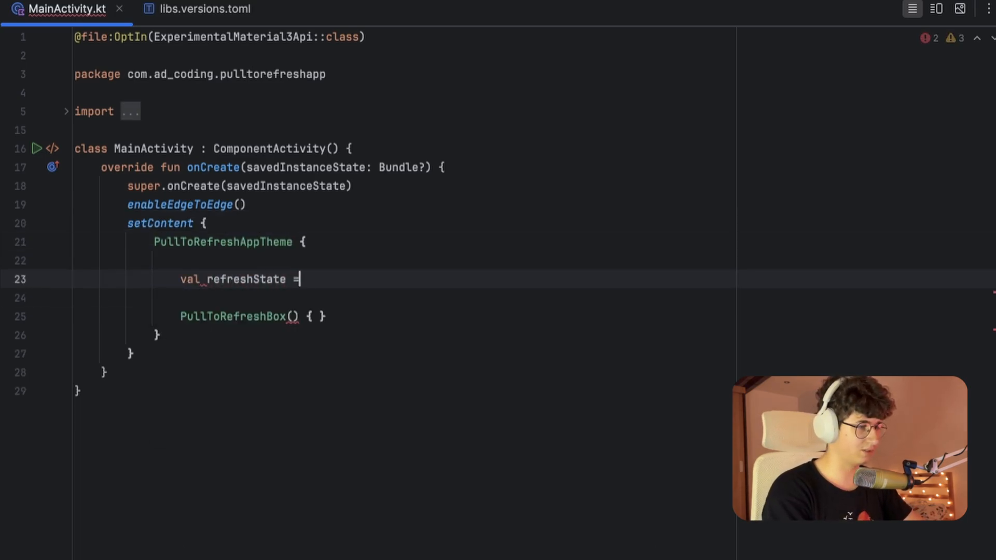
text(rememberPullToRefreshState()
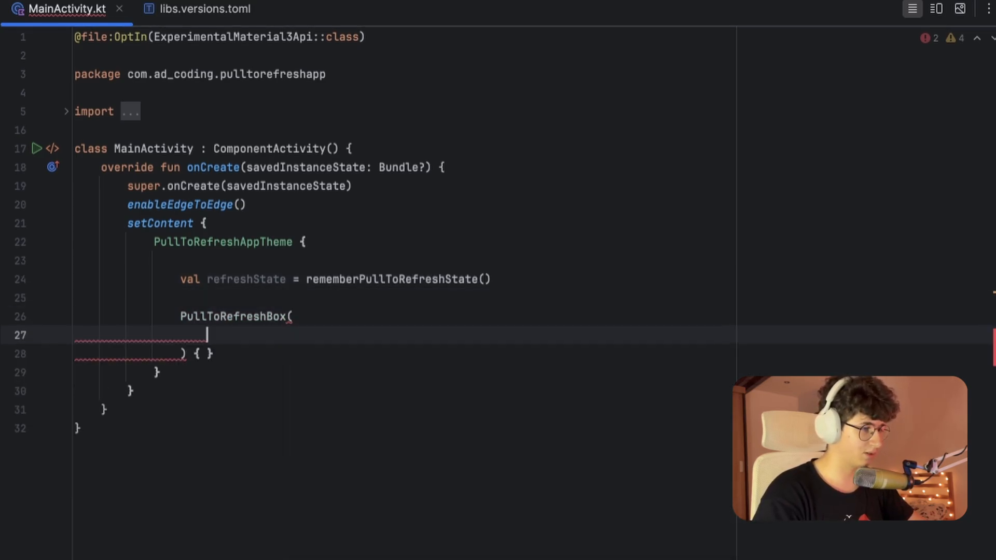
Pass state = refreshState and a remembered isRefreshing to PullToRefreshBox, adding onRefresh
text(state = s)
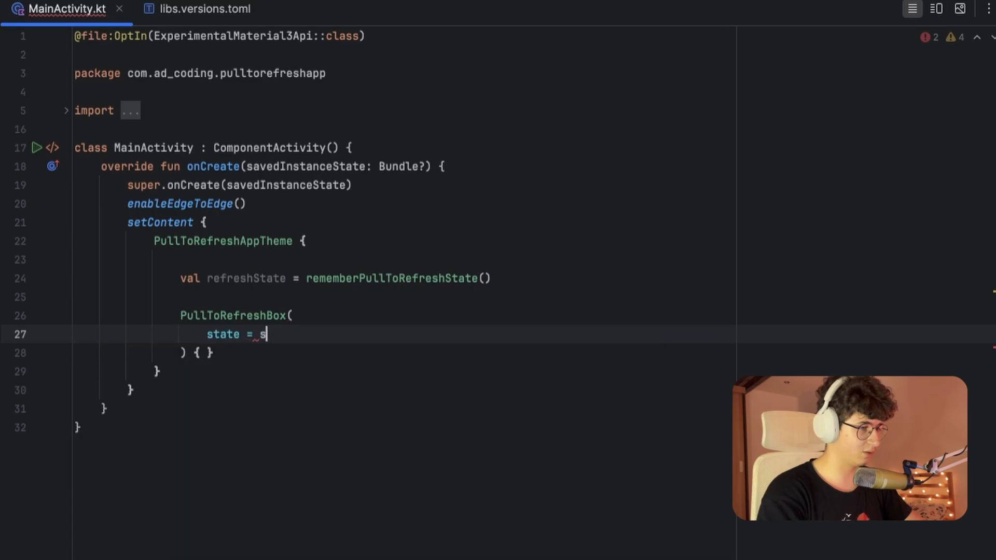
text(refreshState,)
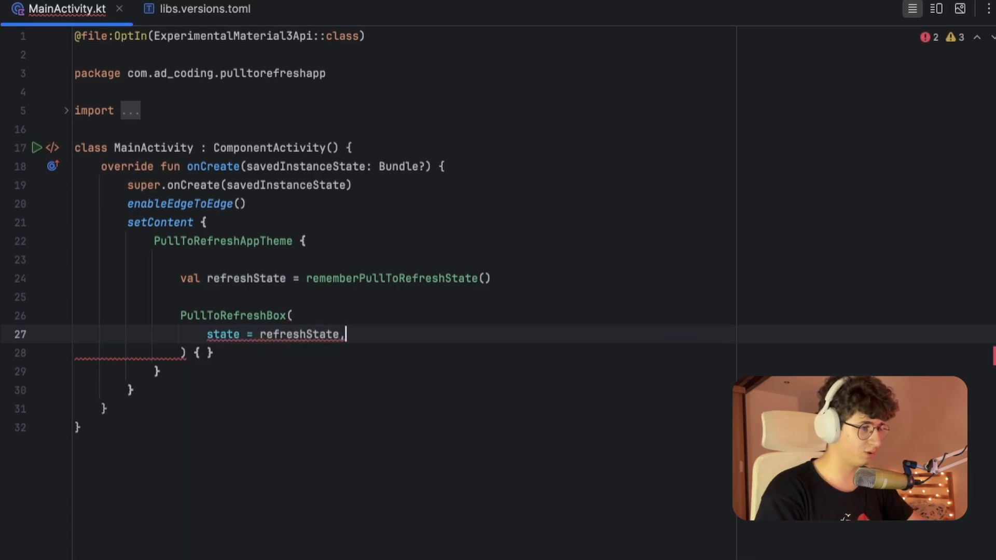
text(var isR)
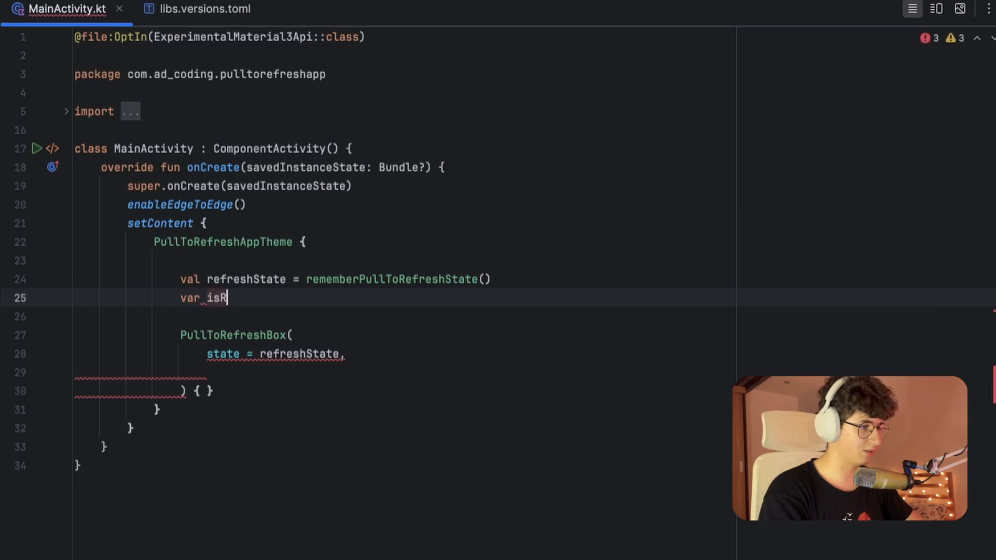
text(efreshing by remember {)
text(mutableStateOf(false) })
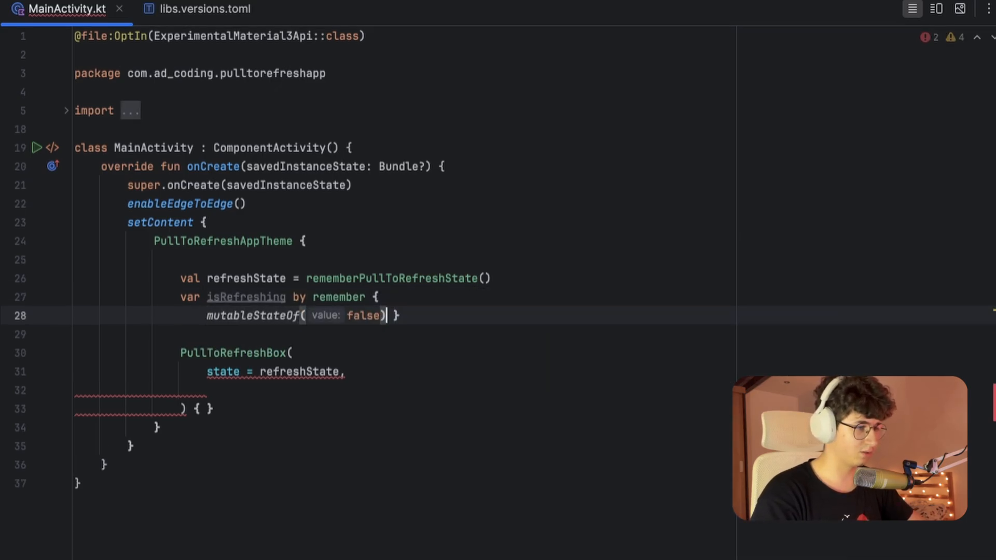
text(isre)
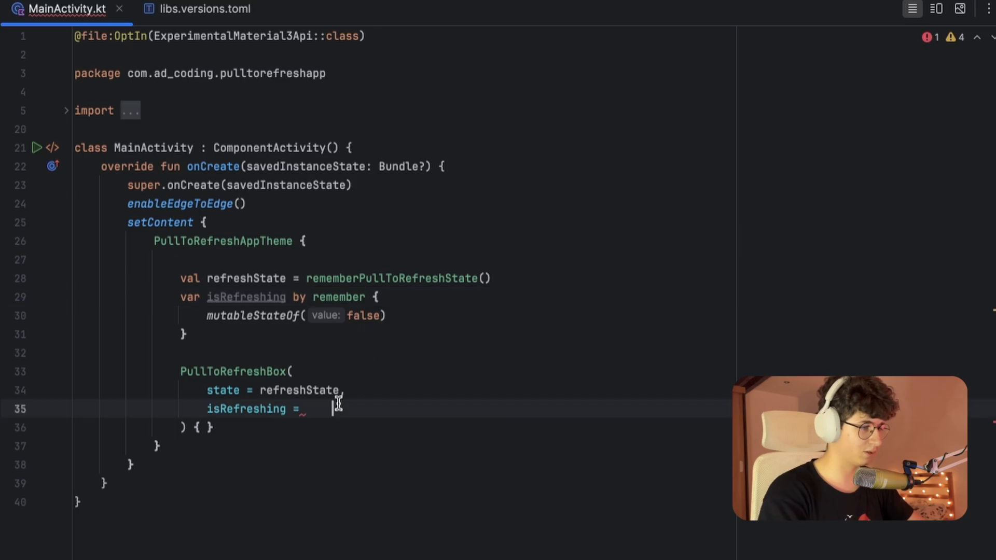
text(isRefreshing,)
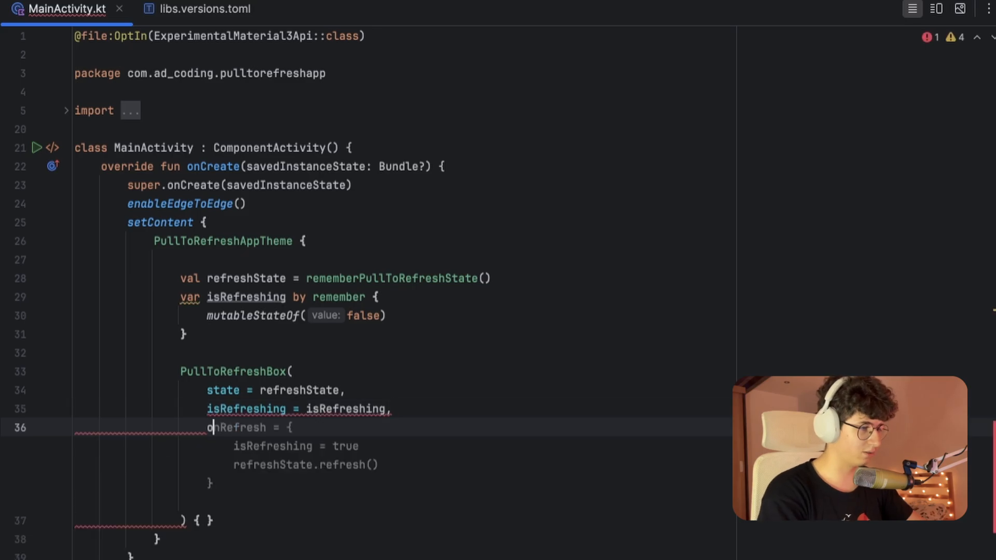
key(Delete)
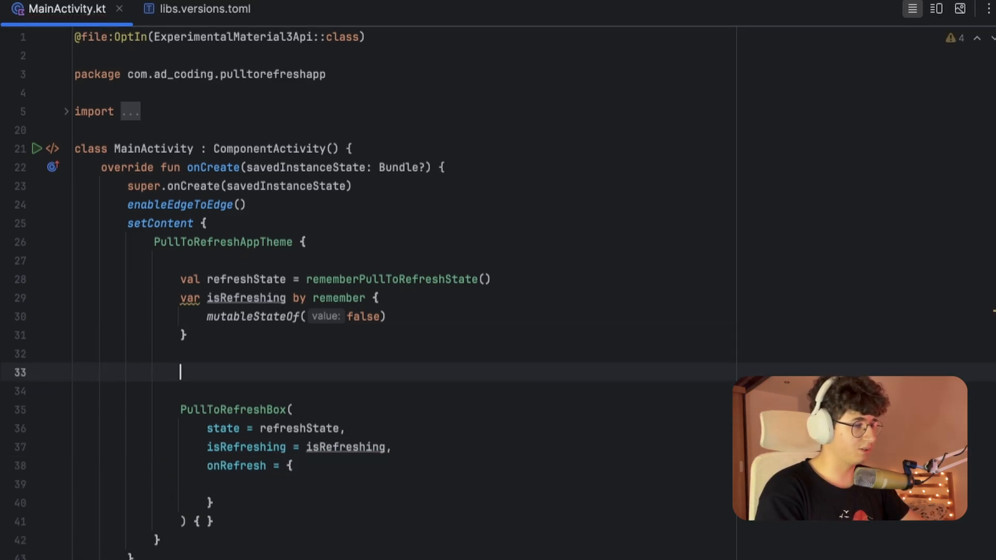
Declare val items = remember { (0..40).toList() } and val coroutineScope = rememberCoroutineScope()
text(v)
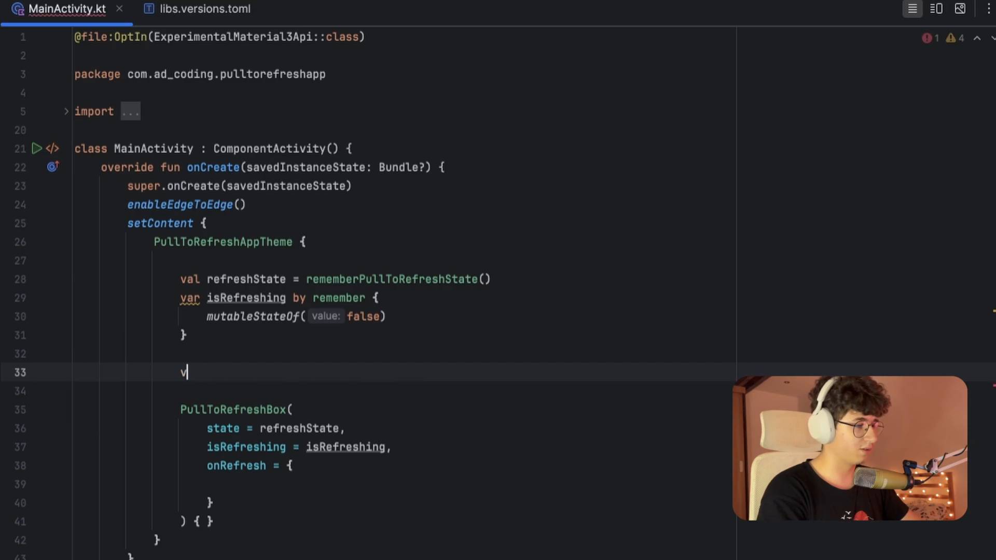
text(al items = remember {)
click(467, 391)
text((0..40)
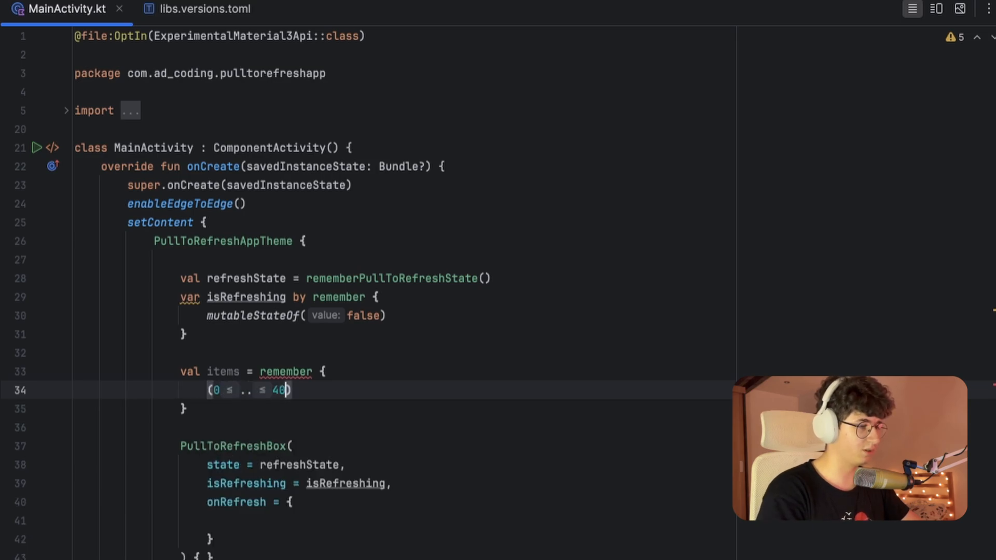
text(.toList())
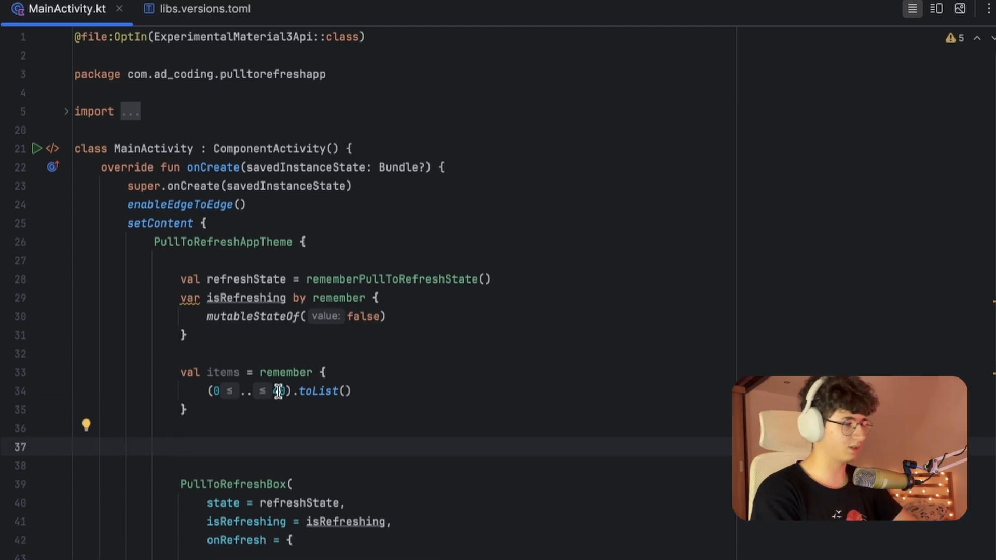
text(val reme)
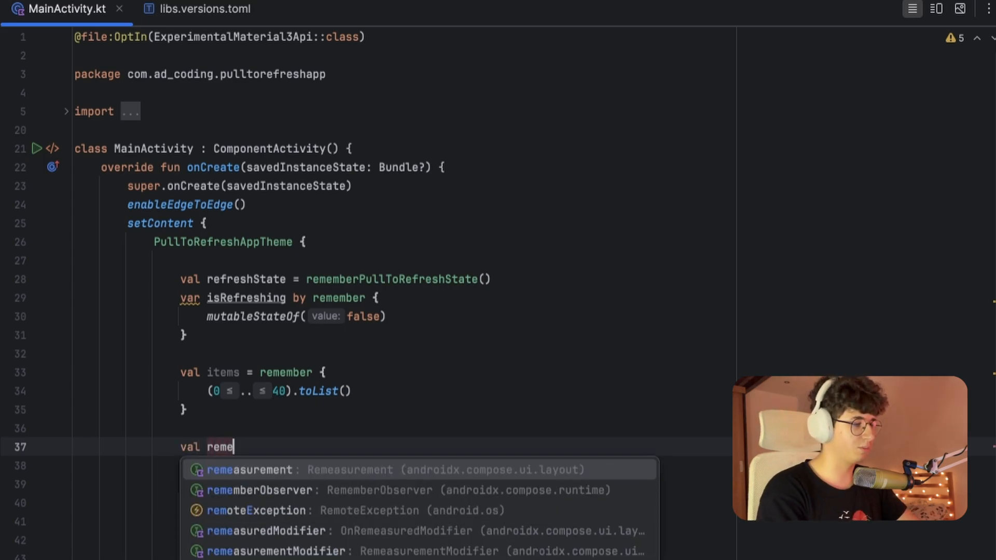
text(_coroutin)
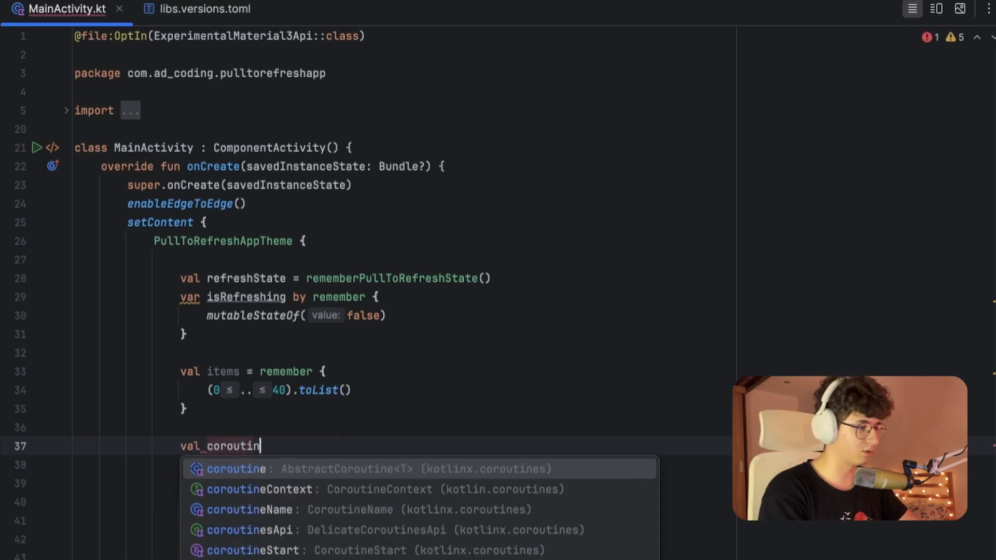
text(eScope = rememberCoroutineScope()
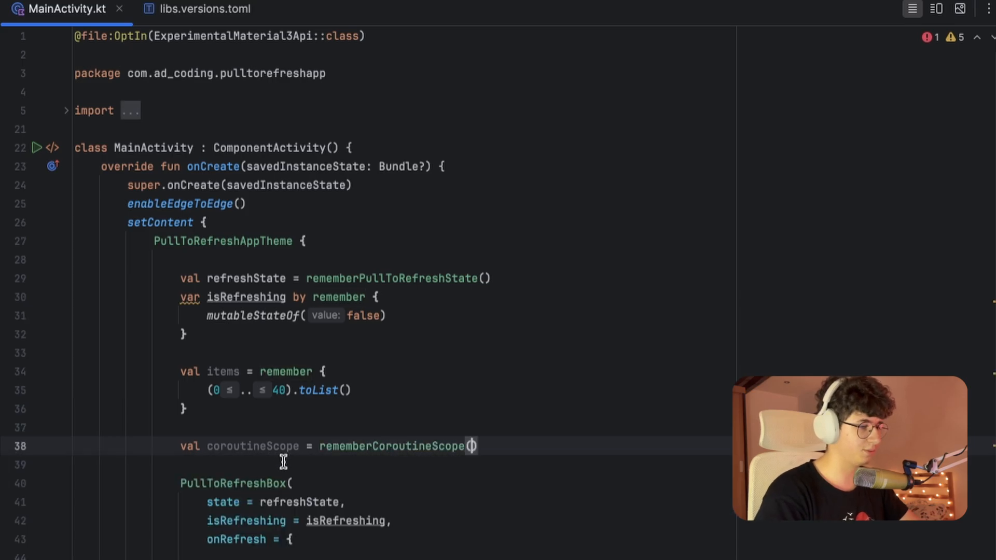
Make onRefresh launch a coroutine setting isRefreshing true, delaying 5.seconds, then resetting it
text(coroutineScope.launch {)
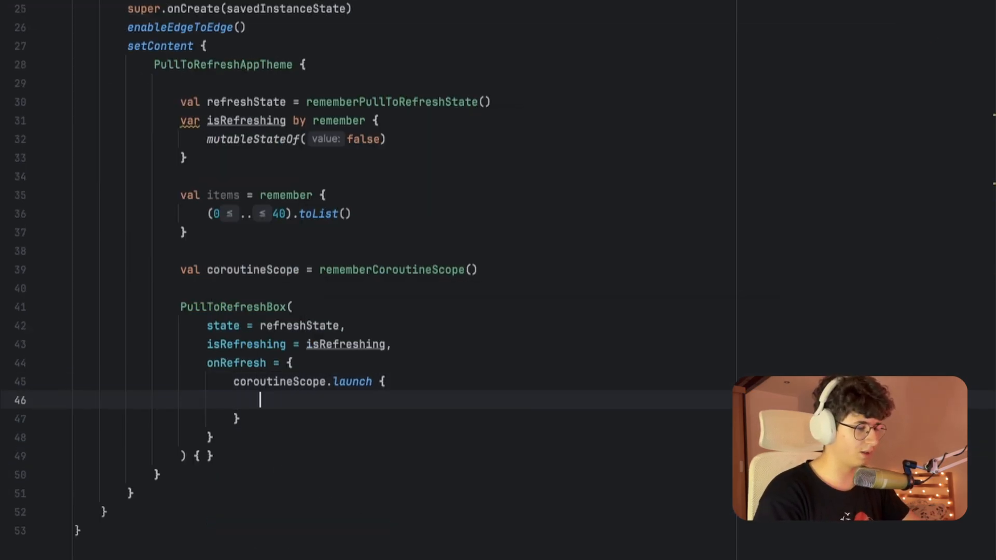
text(isrefreshing = true)
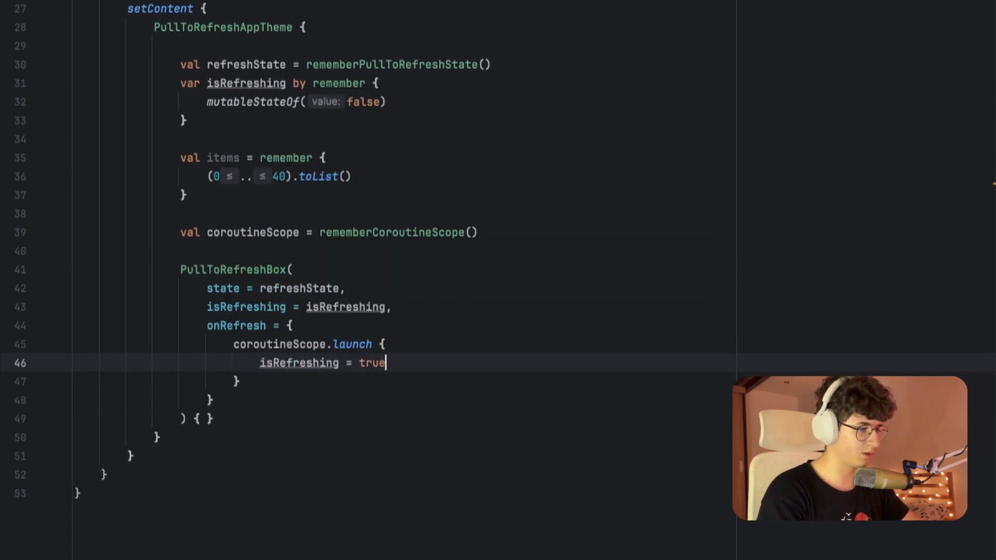
text(delay()
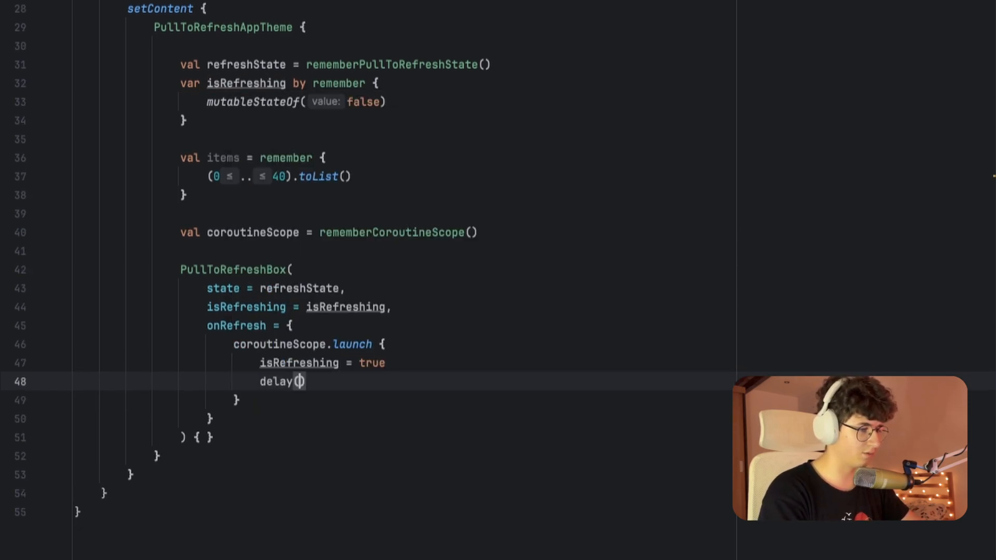
text(5.seconds)
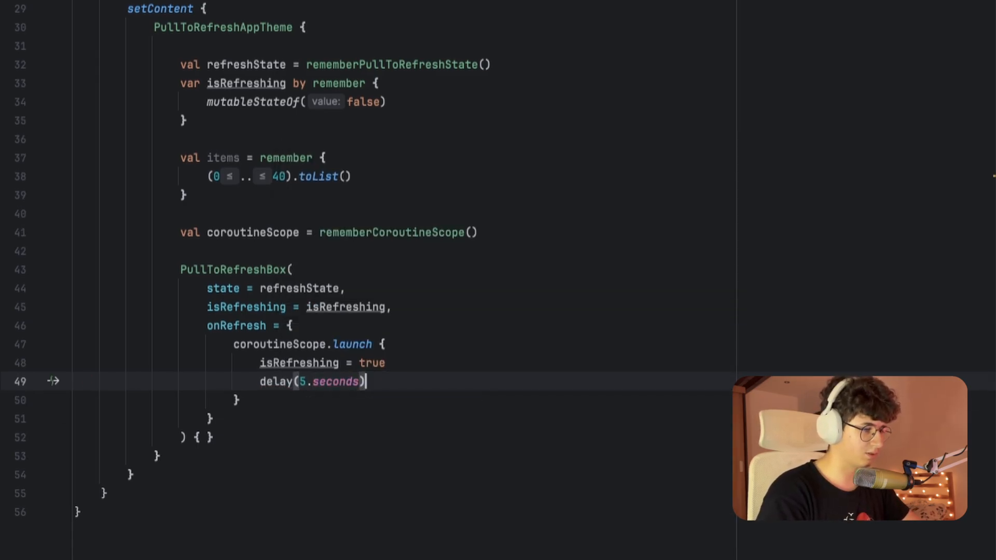
text(isre)
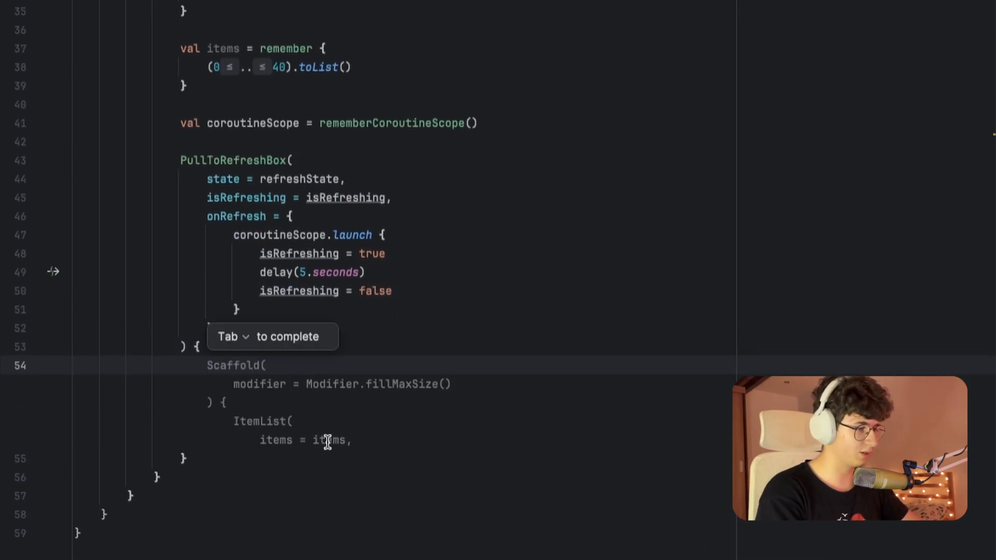
Add a LazyColumn of items, each a ListItem with headlineContent Text("Item $it")
text(LazyColumn {)
text(ite)
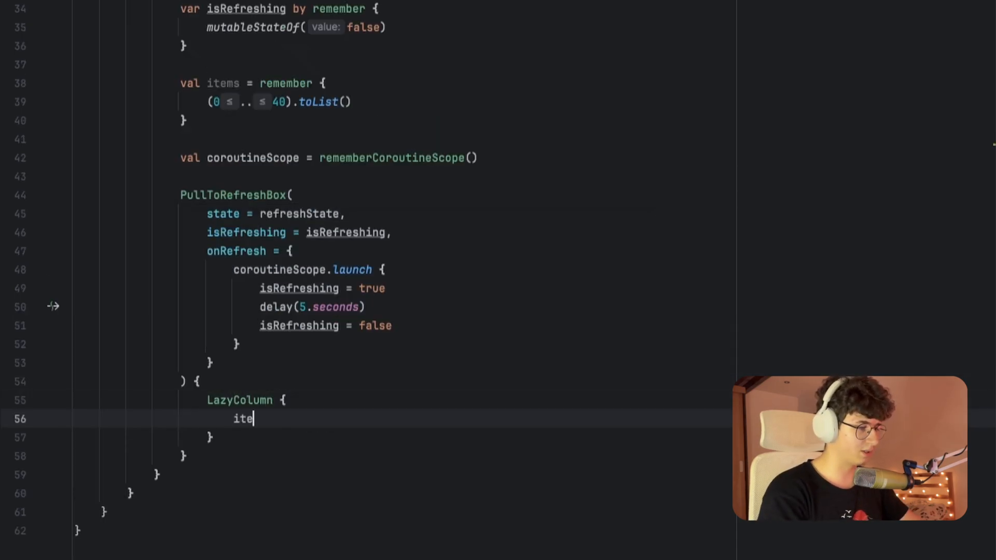
text(ms())
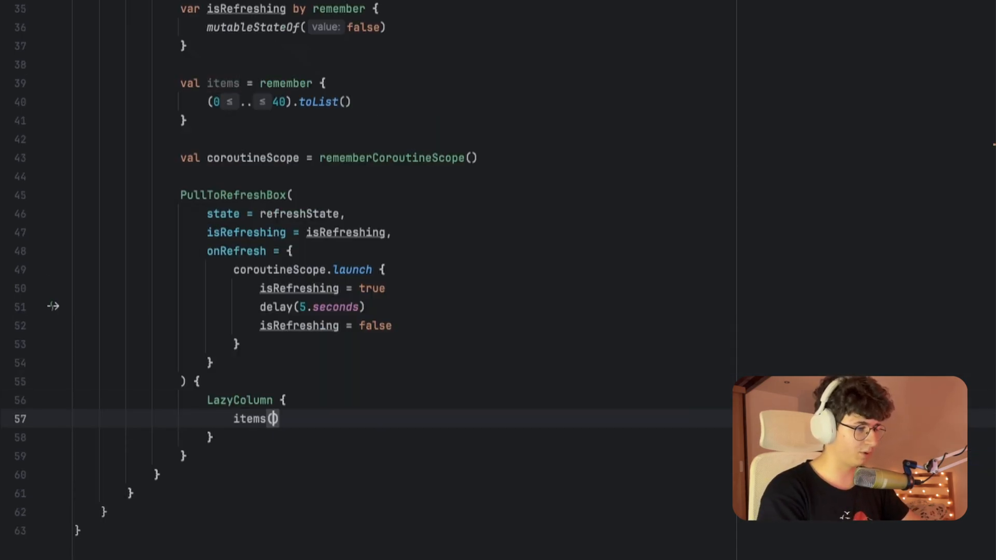
text(items)
text(text = "Item $it",)
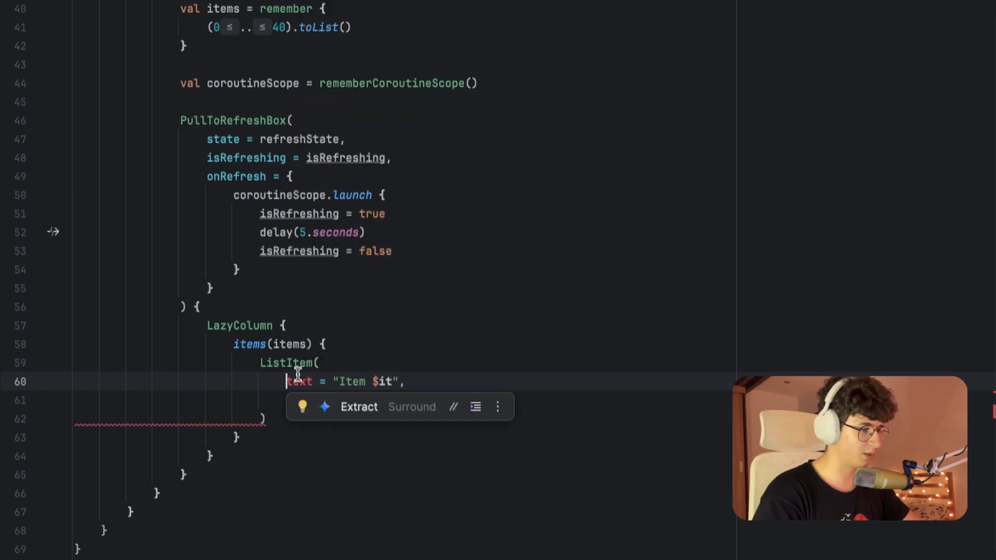
text(headlineContent = {)
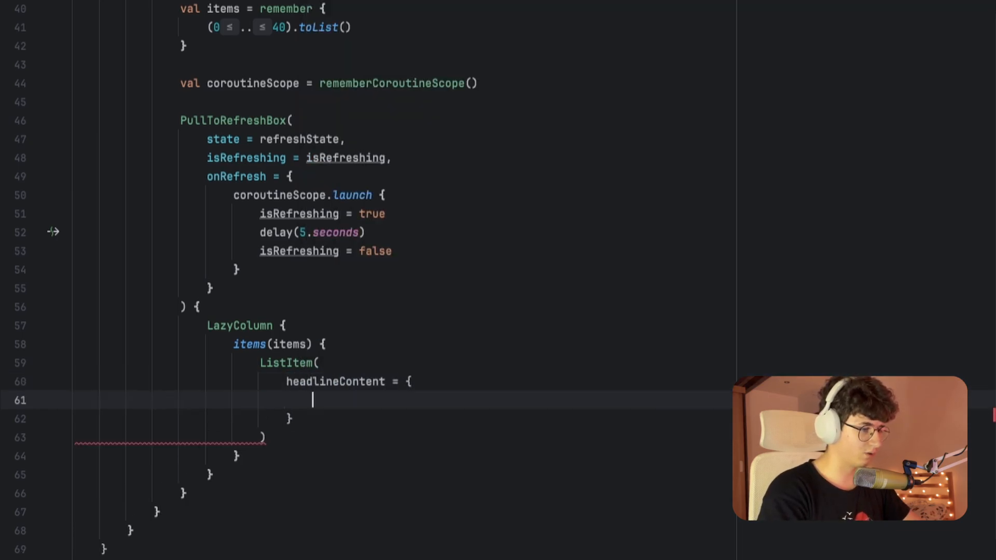
text(Text())
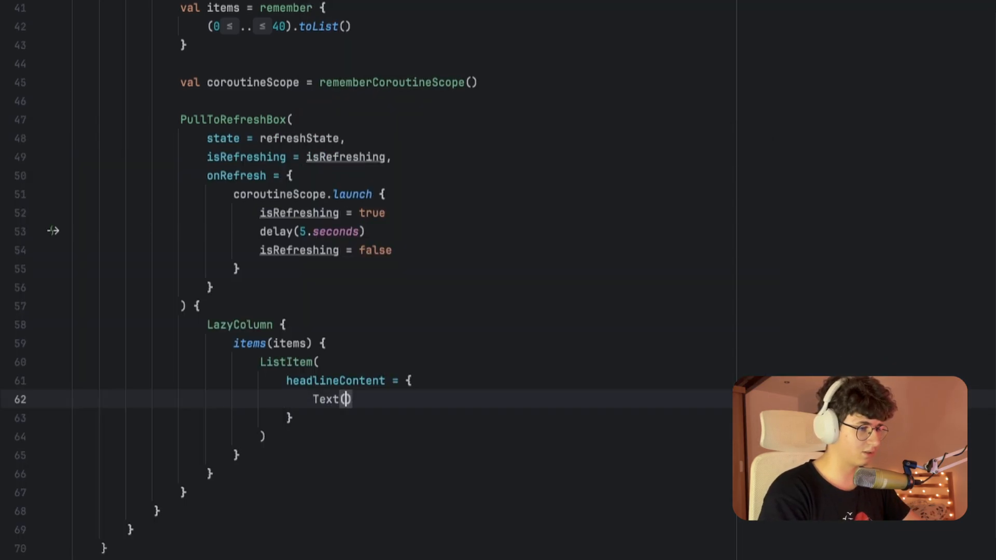
text("Item $it")
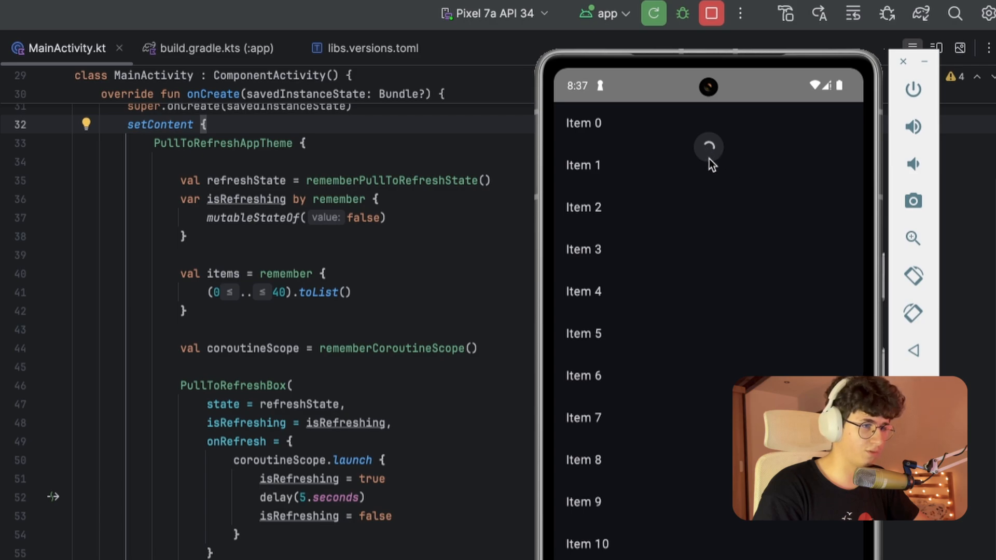
Scroll the emulator's item list down after the pull-to-refresh spinner finishes
scroll(down, 3)
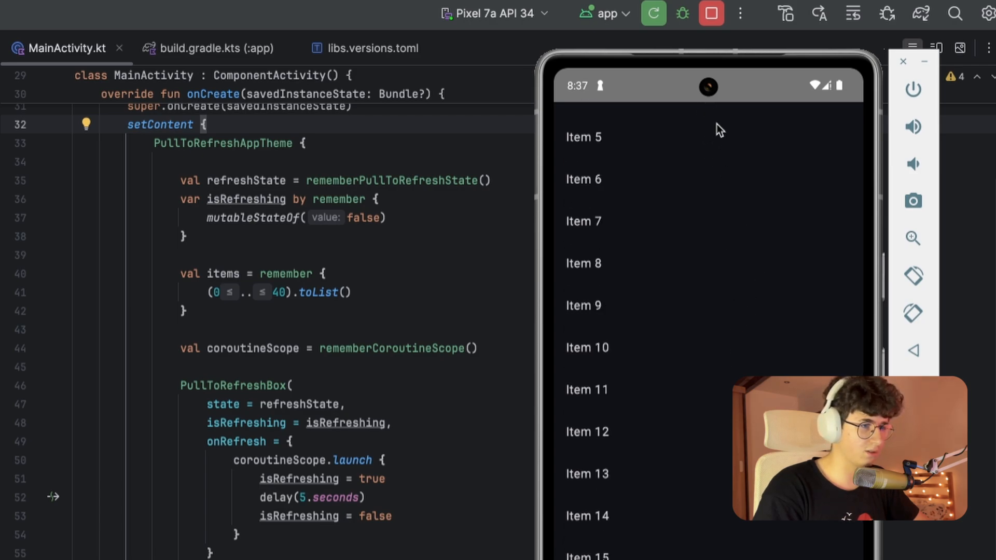
scroll(down, 3)
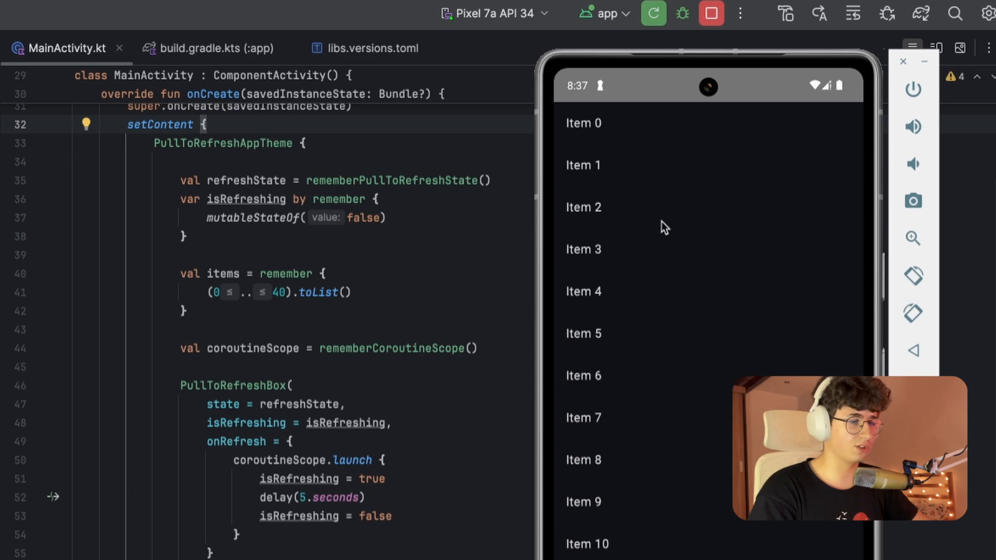
mouse_move(667, 223)
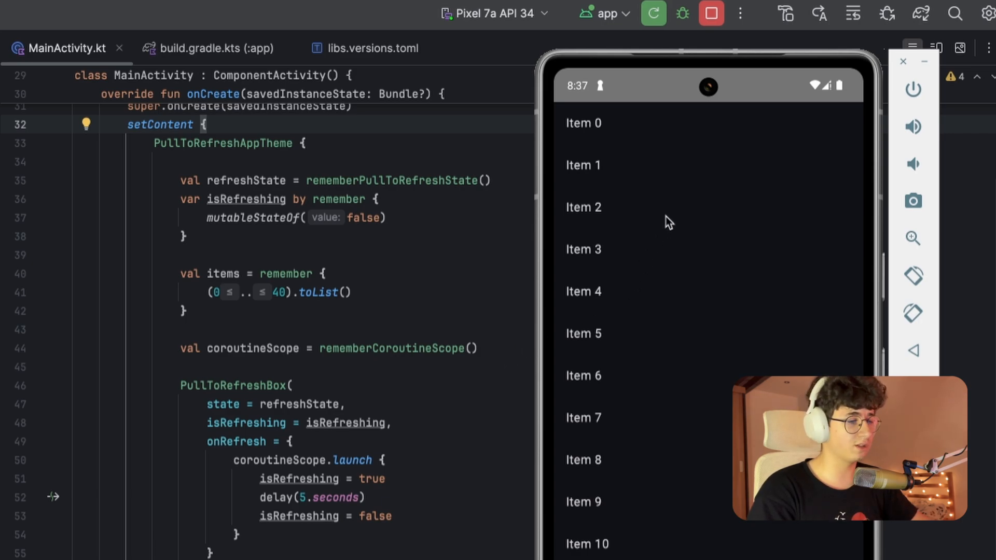